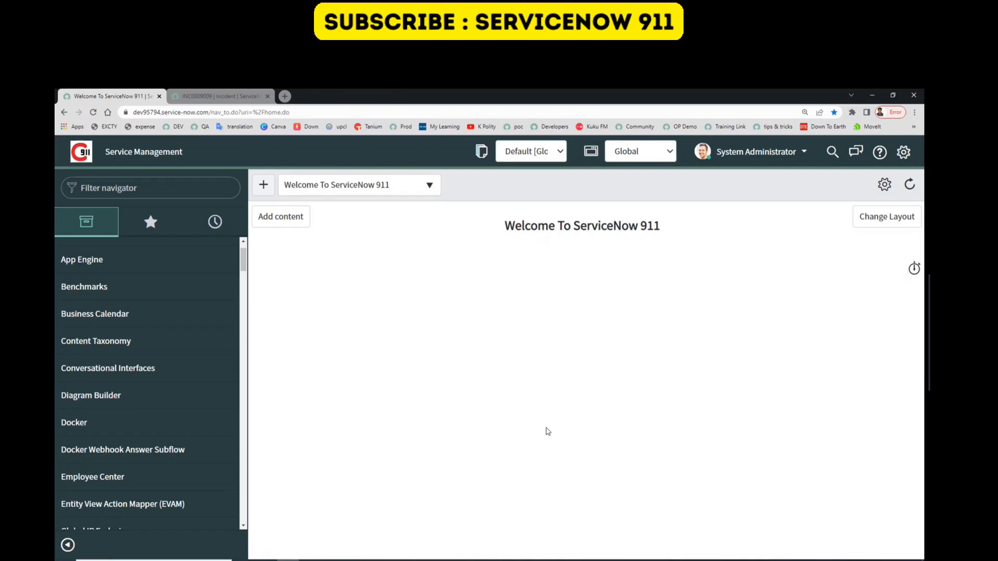
- Switch to incident INC0009009 and bring up its form header options menu
click(219, 96)
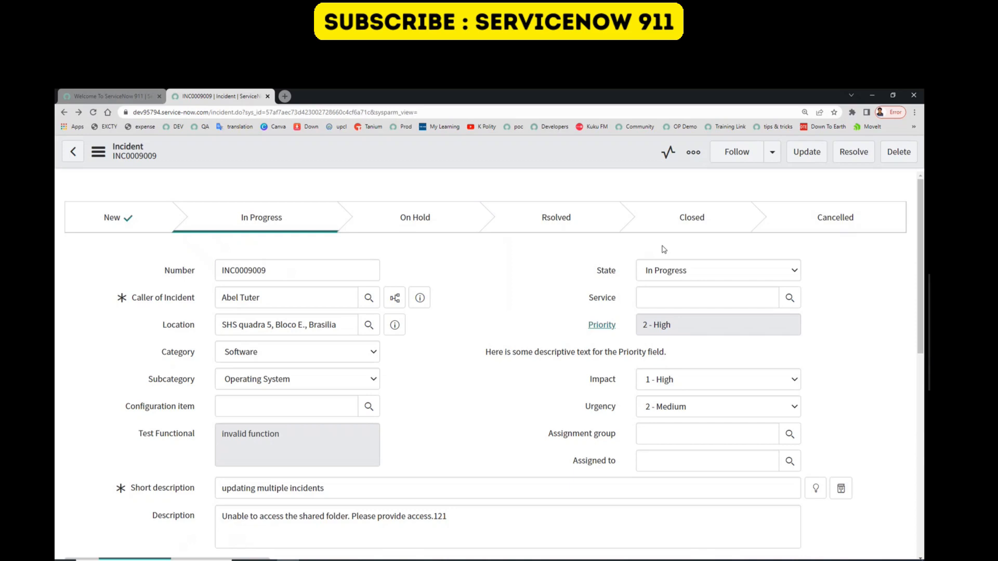
click(692, 151)
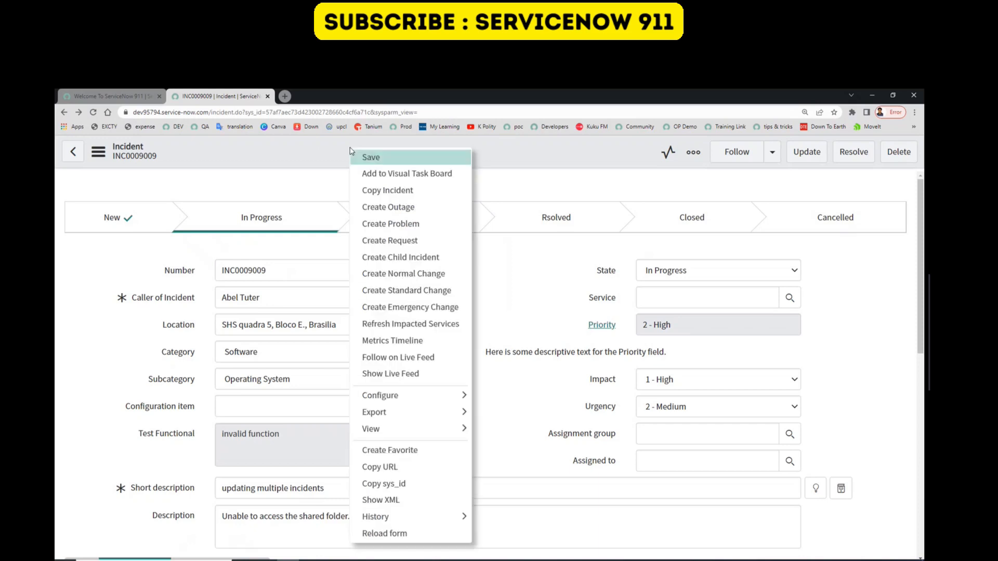
mouse_move(379, 395)
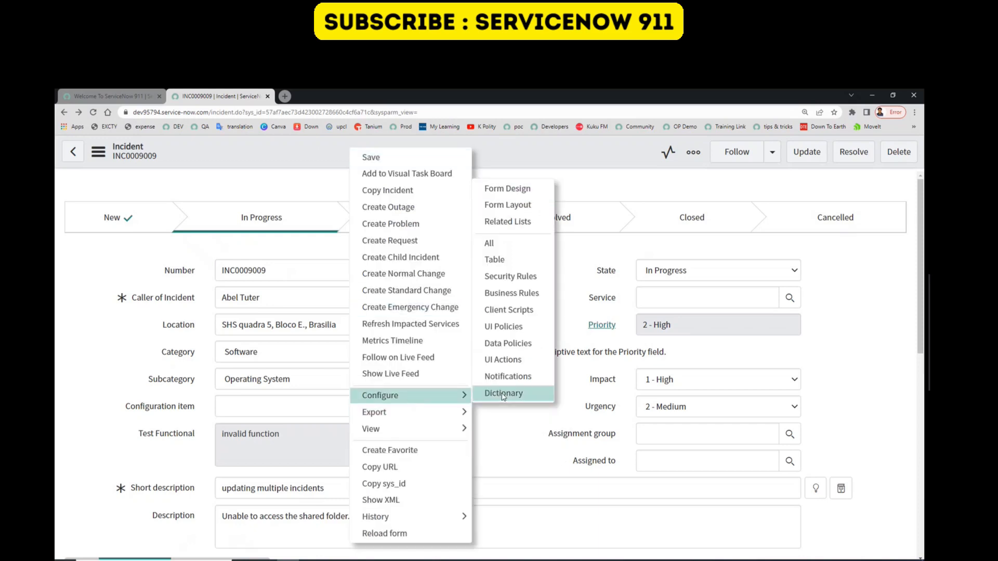
mouse_move(508, 343)
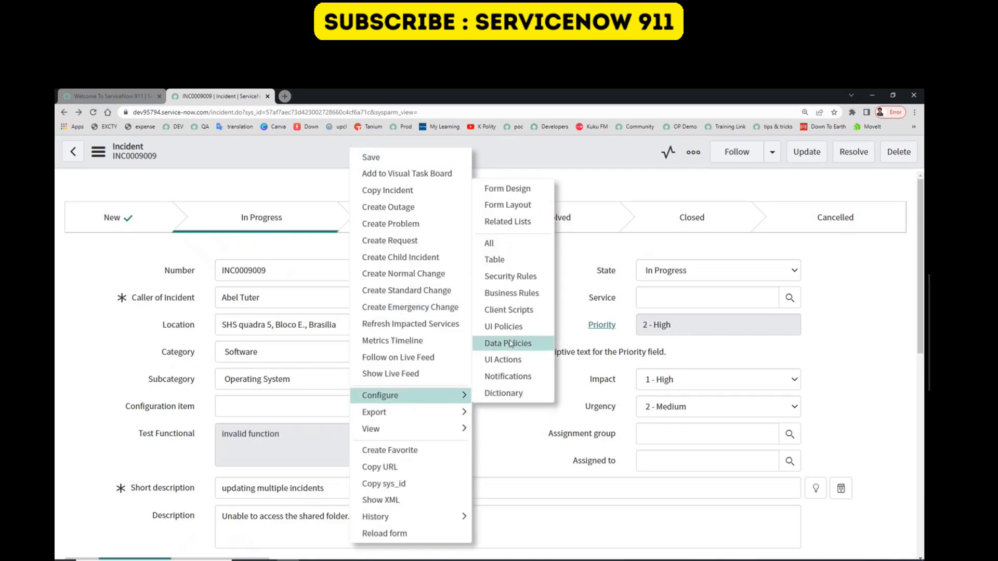
- Open the incident UI Actions list and scroll to Remove Incident's empty UI Action Visibility list
click(503, 359)
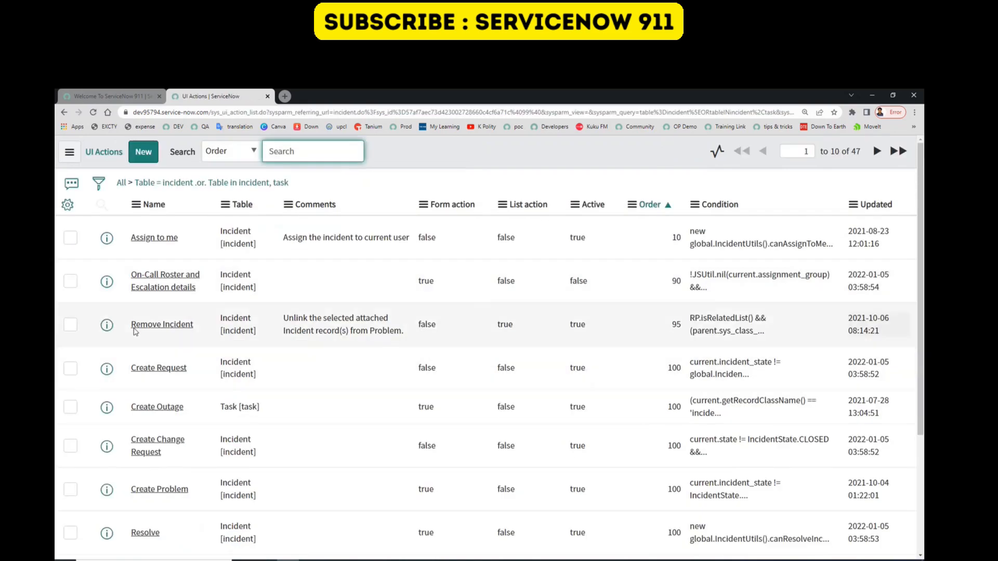
mouse_move(106, 325)
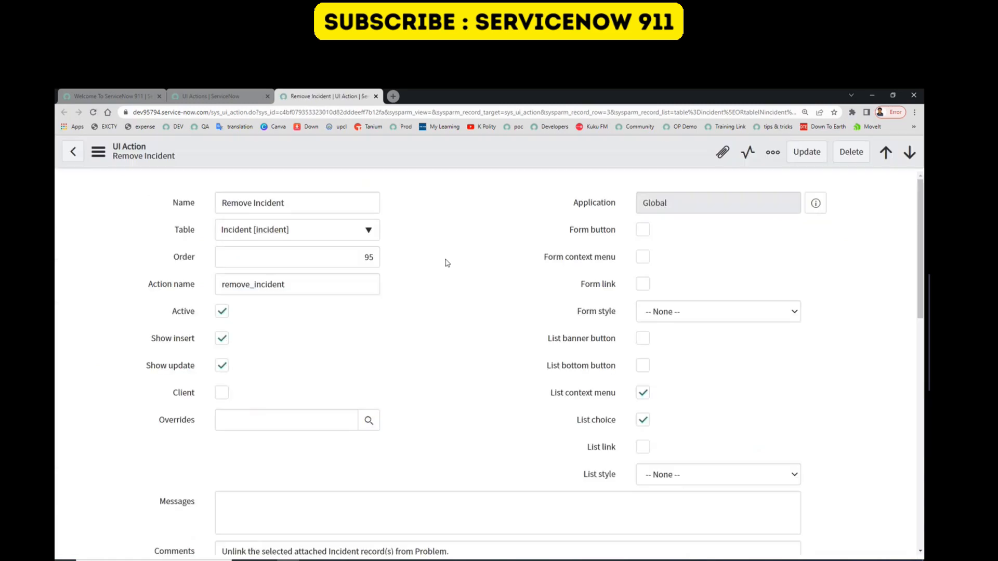
scroll(down, 3)
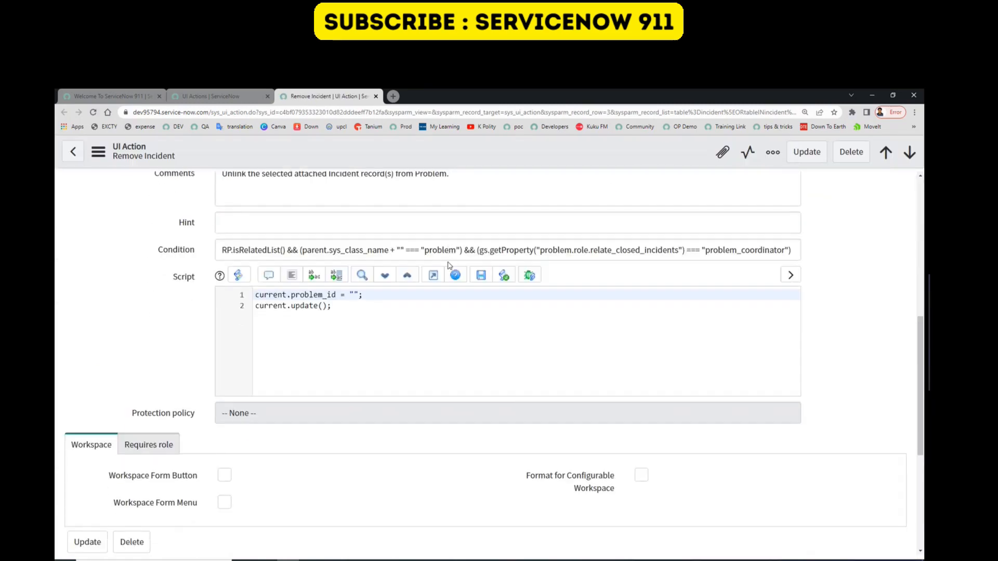
scroll(down, 3)
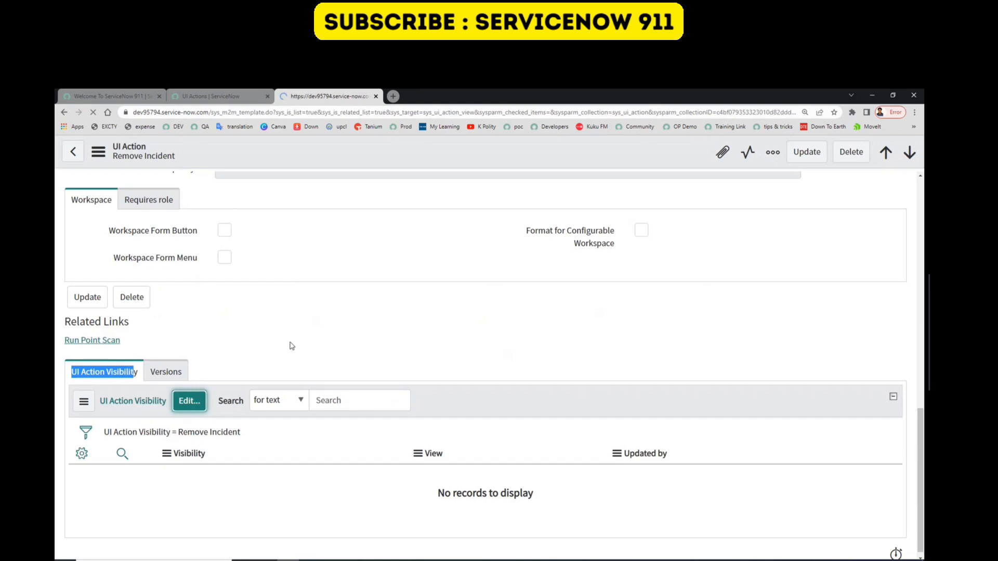
- Add views 123456 and Accept to Remove Incident's UI Action Visibility and save
click(188, 400)
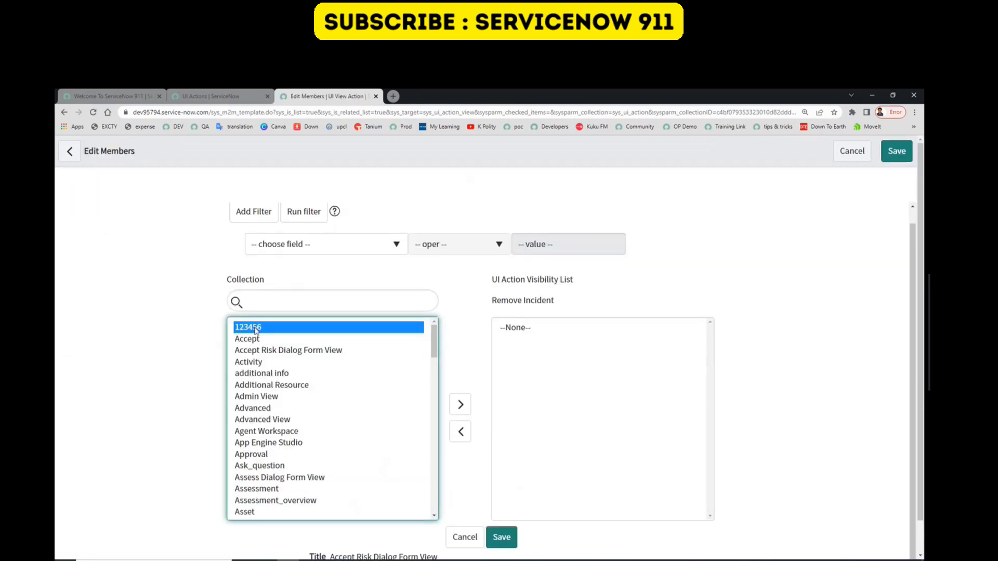
click(459, 404)
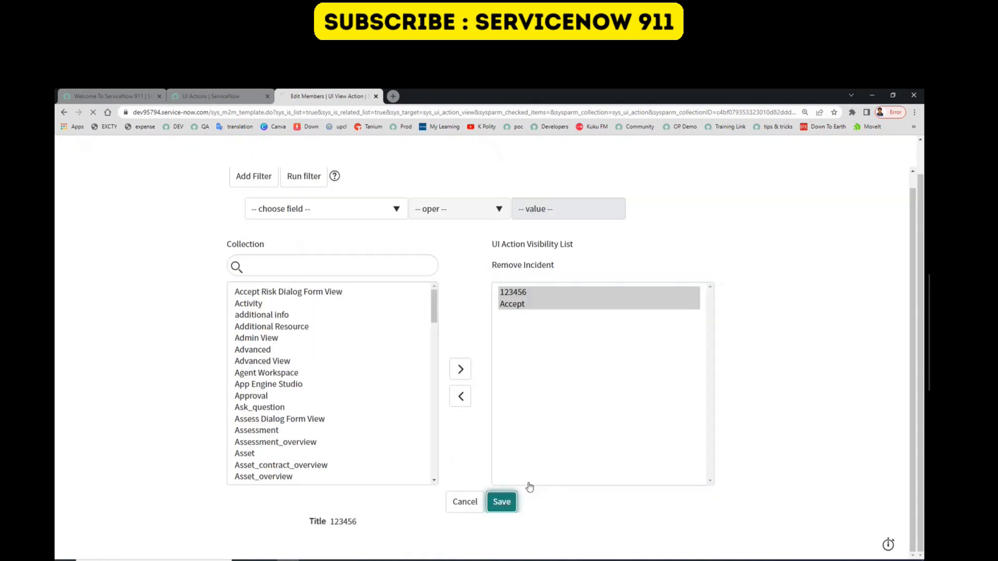
click(501, 501)
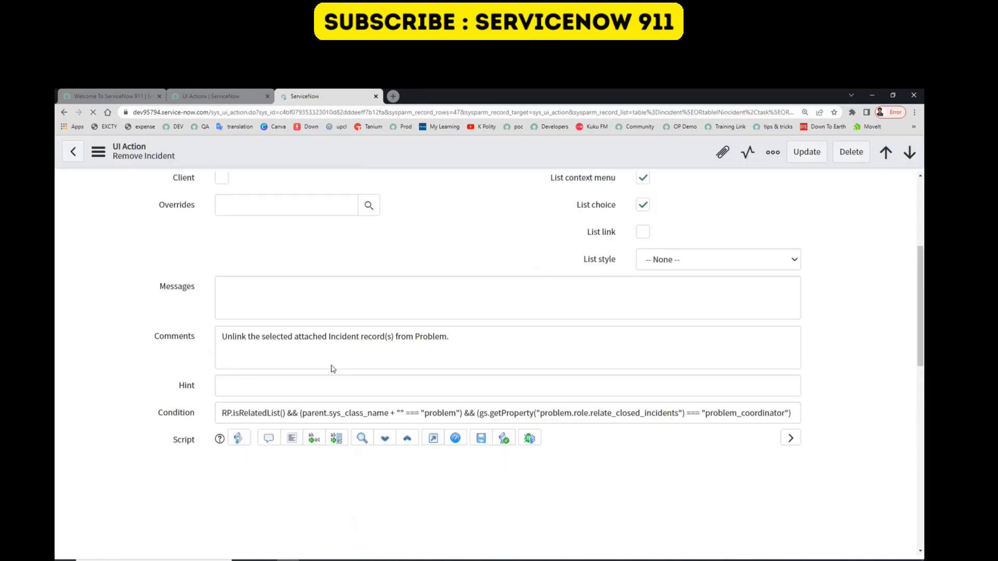
- Set both 123456 and Accept visibility rows from Include to Exclude
scroll(down, 3)
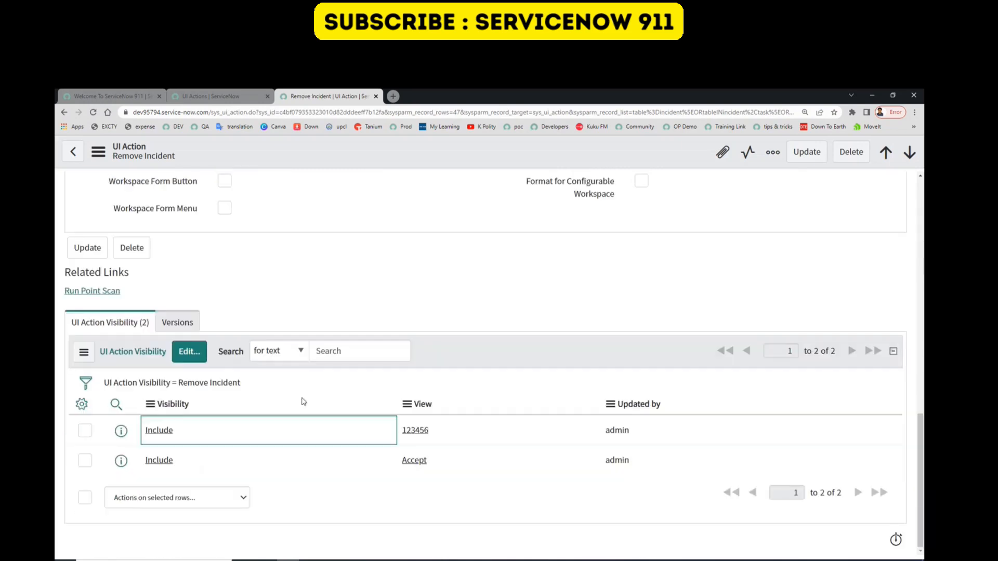
mouse_move(267, 433)
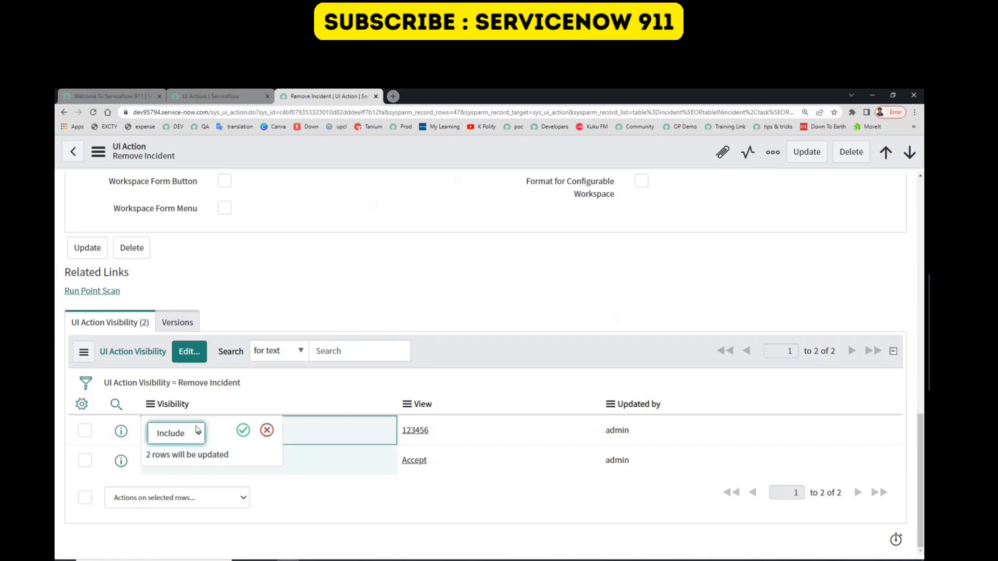
click(175, 433)
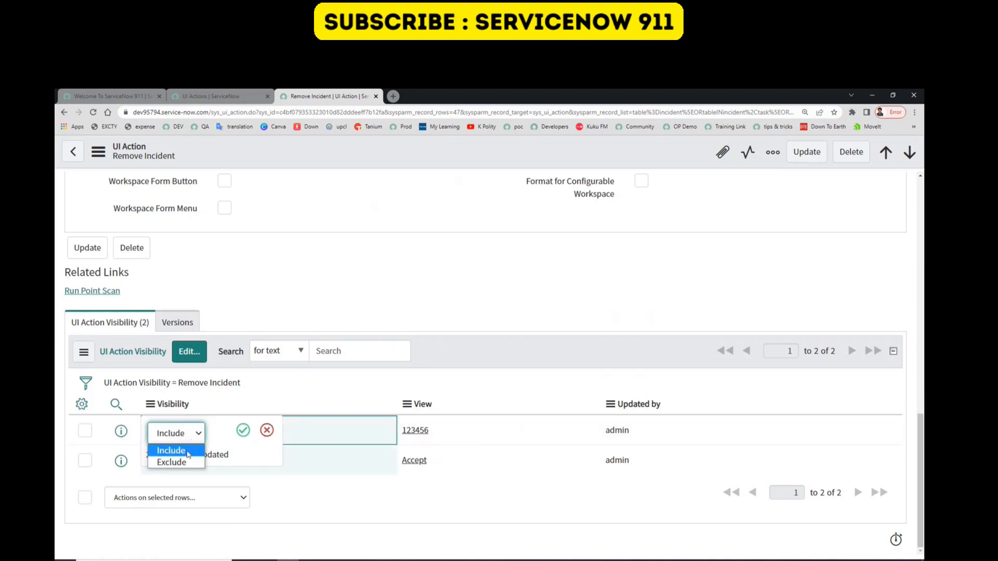
click(170, 462)
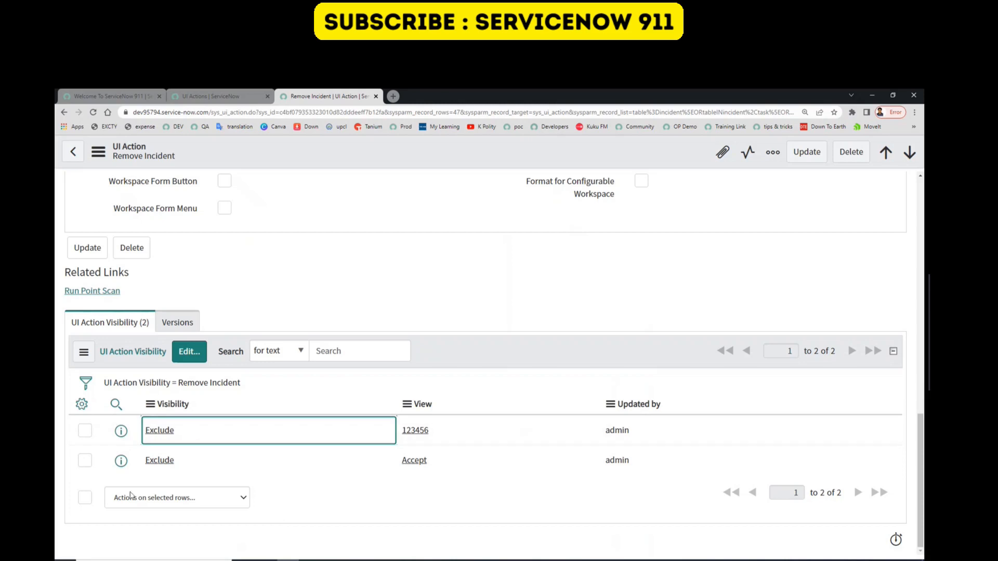
mouse_move(198, 159)
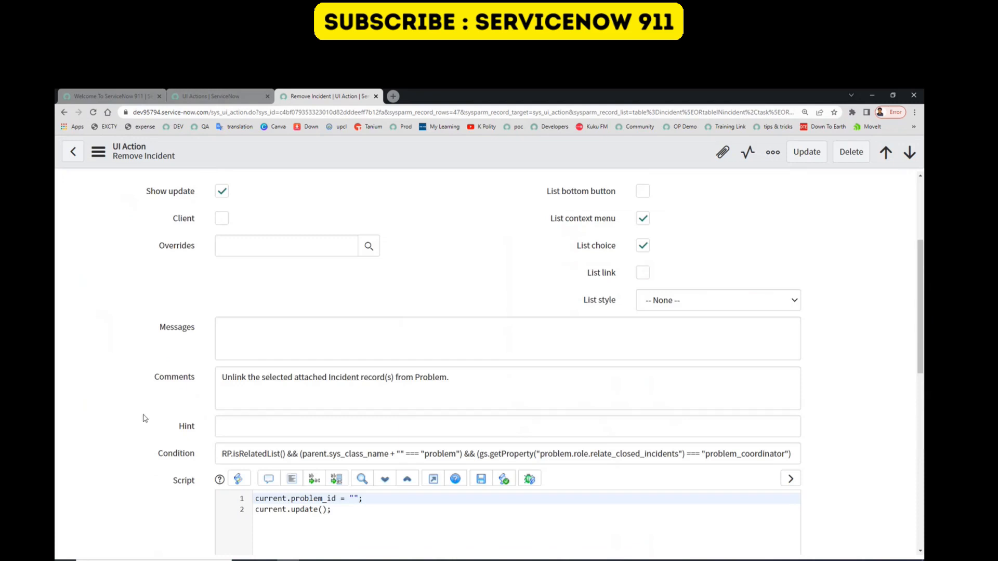
scroll(up, 3)
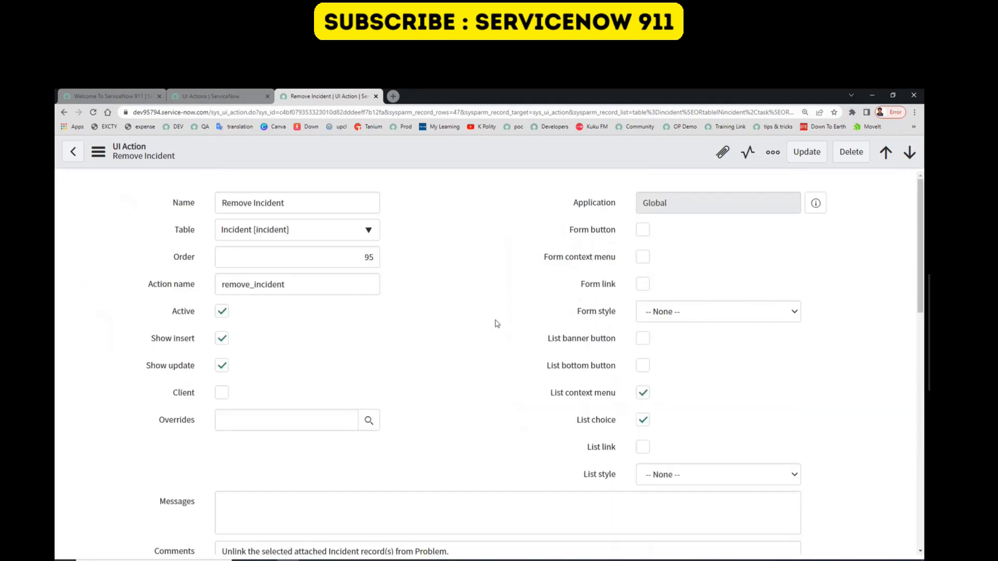
mouse_move(477, 156)
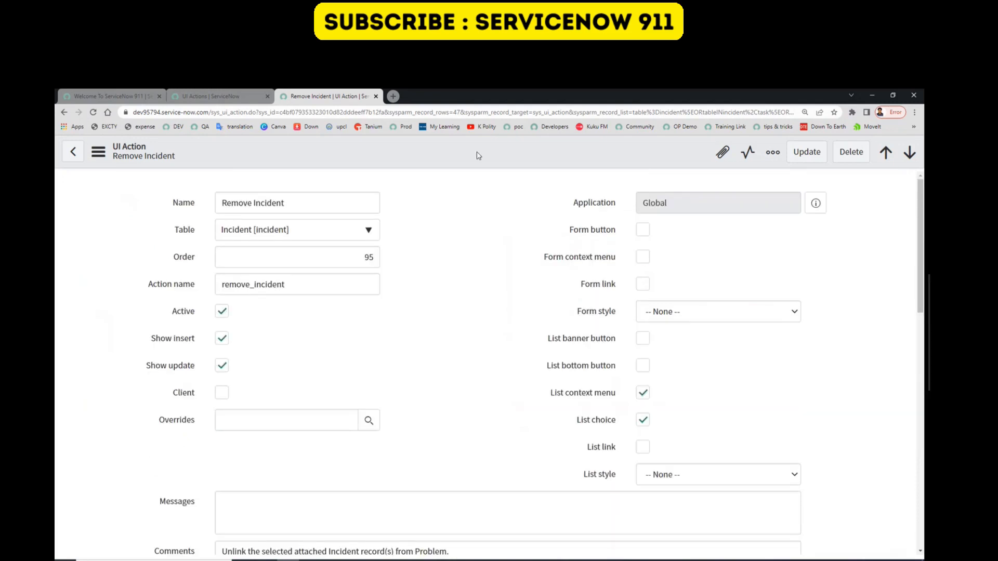